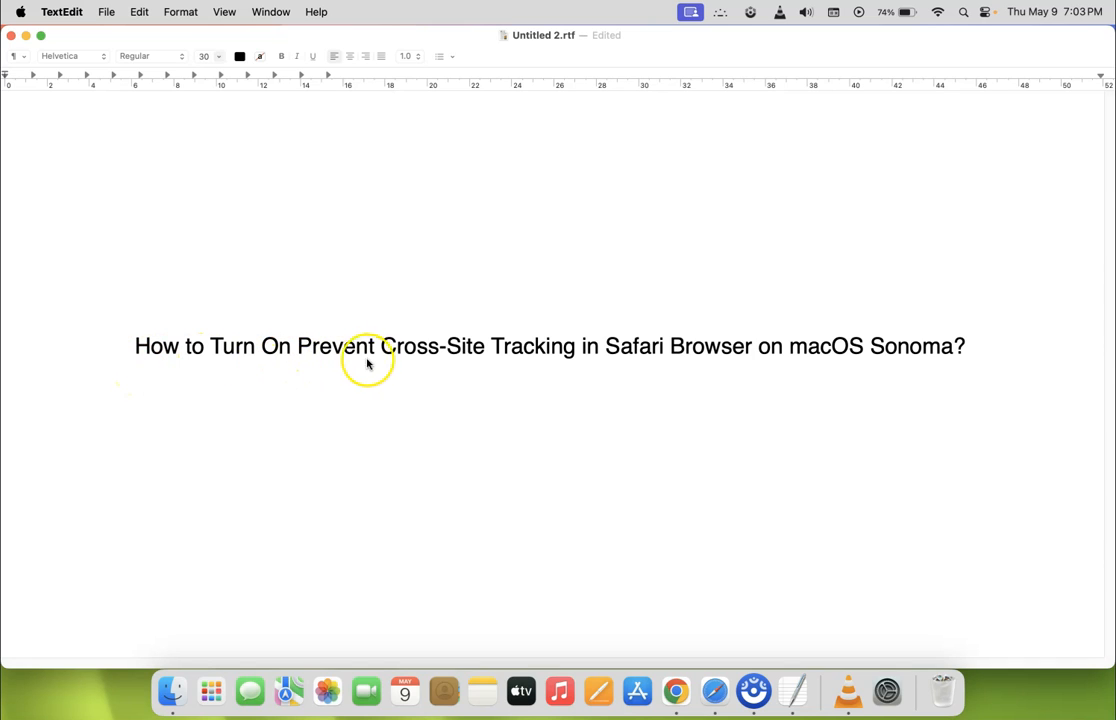
mouse_move(604, 358)
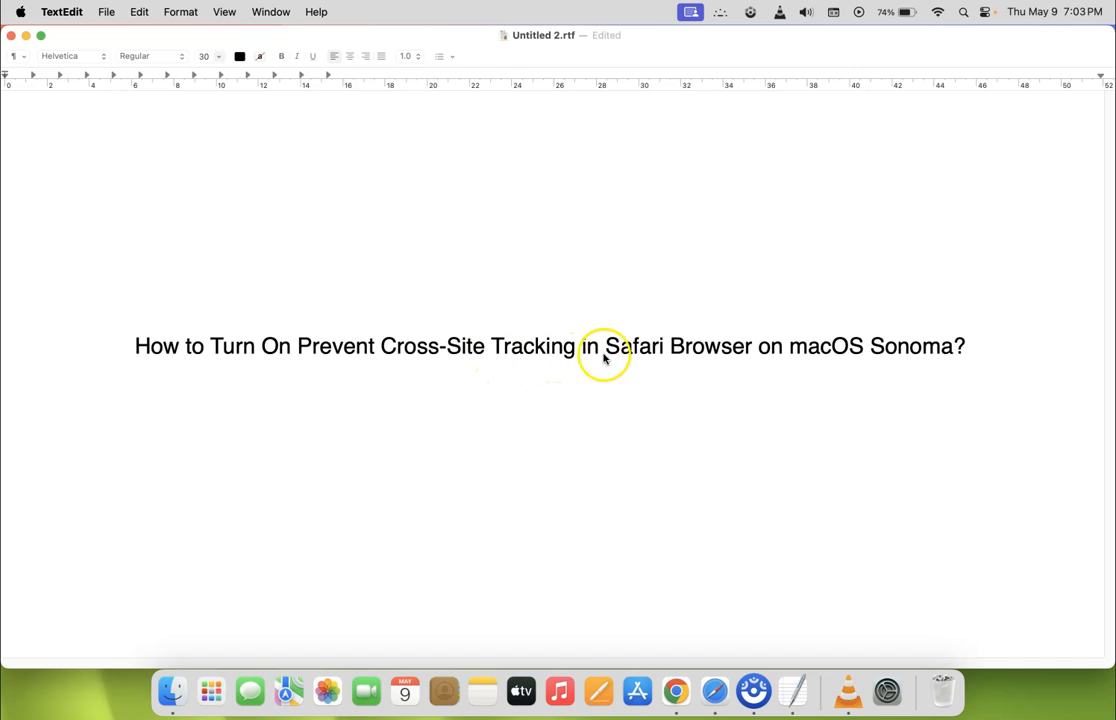
mouse_move(844, 360)
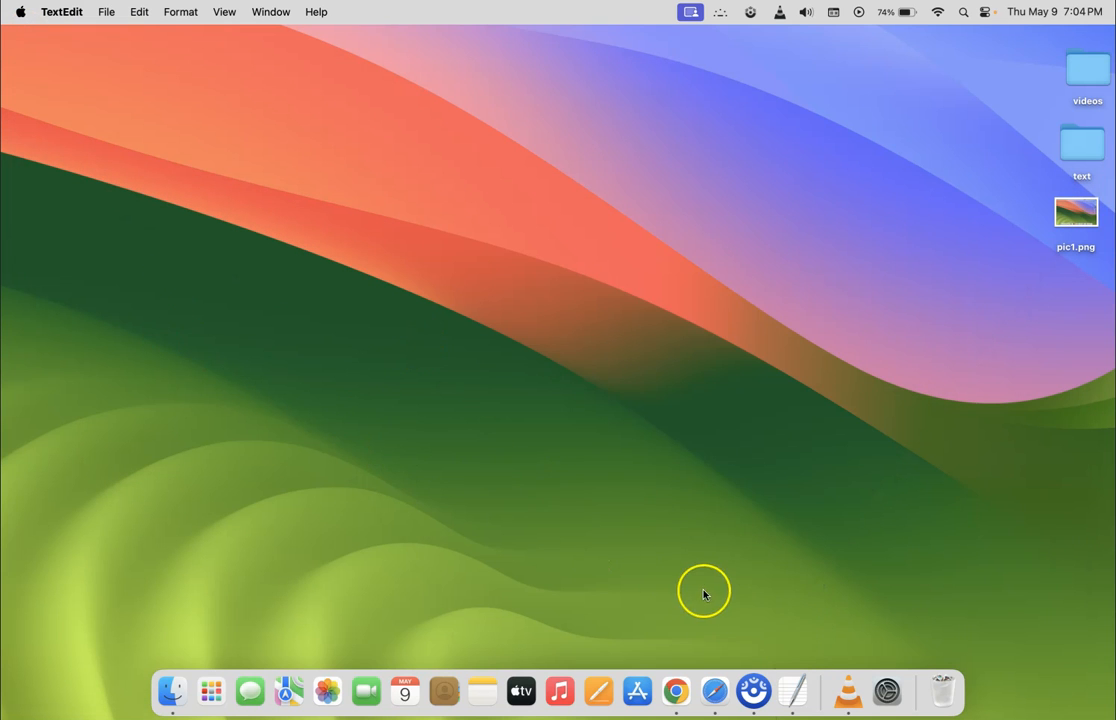
- Launch Safari from the Dock and show its application menu
click(714, 690)
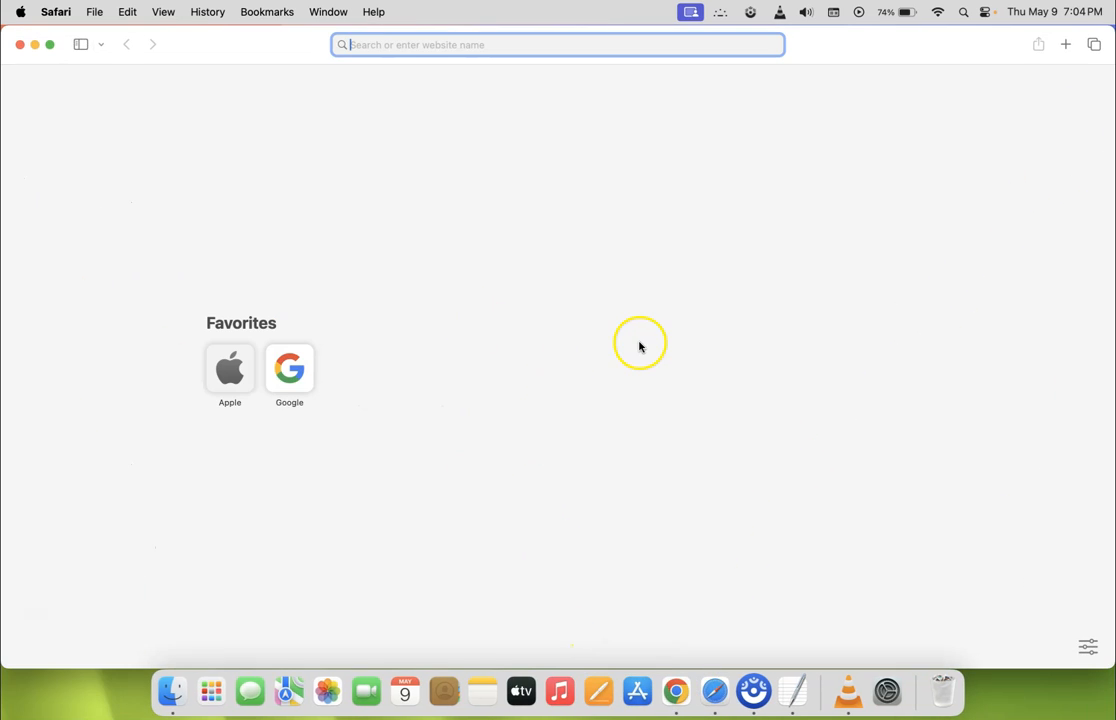
mouse_move(180, 92)
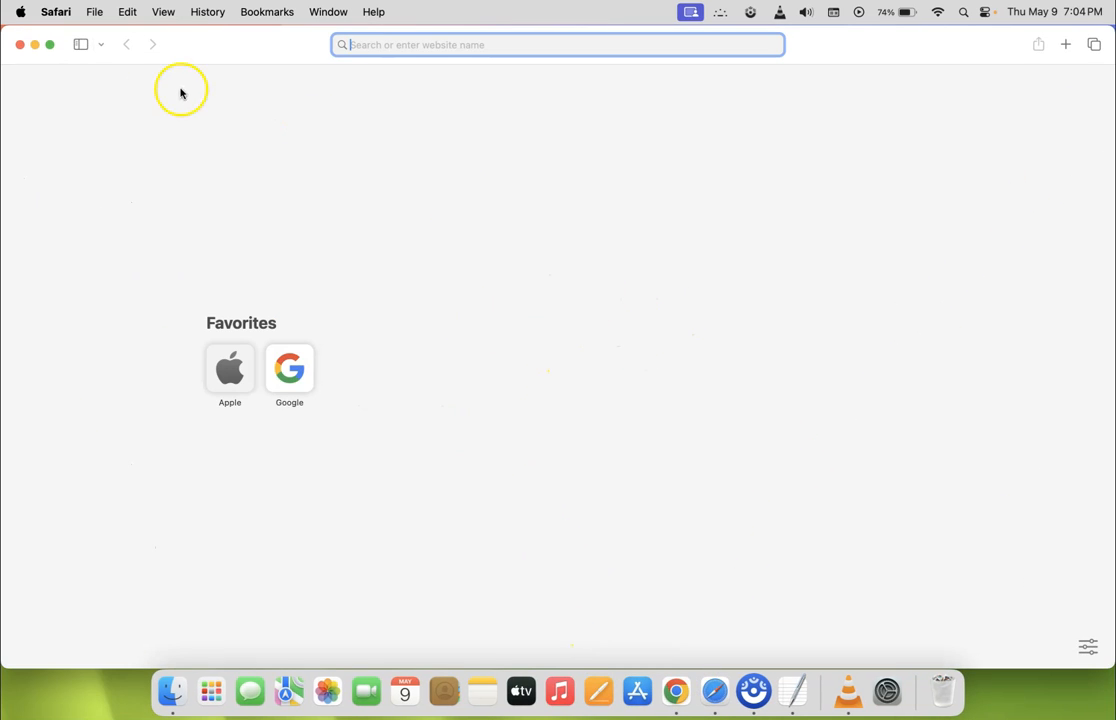
click(56, 12)
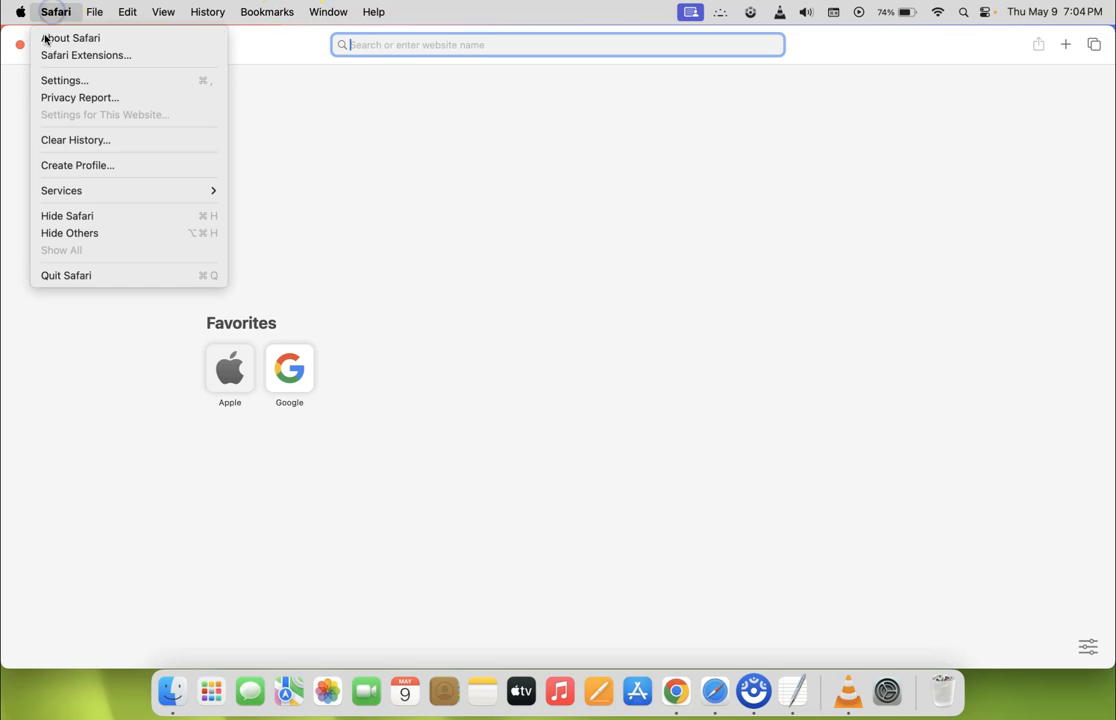
- Bring up Safari Settings on the Privacy pane
click(64, 80)
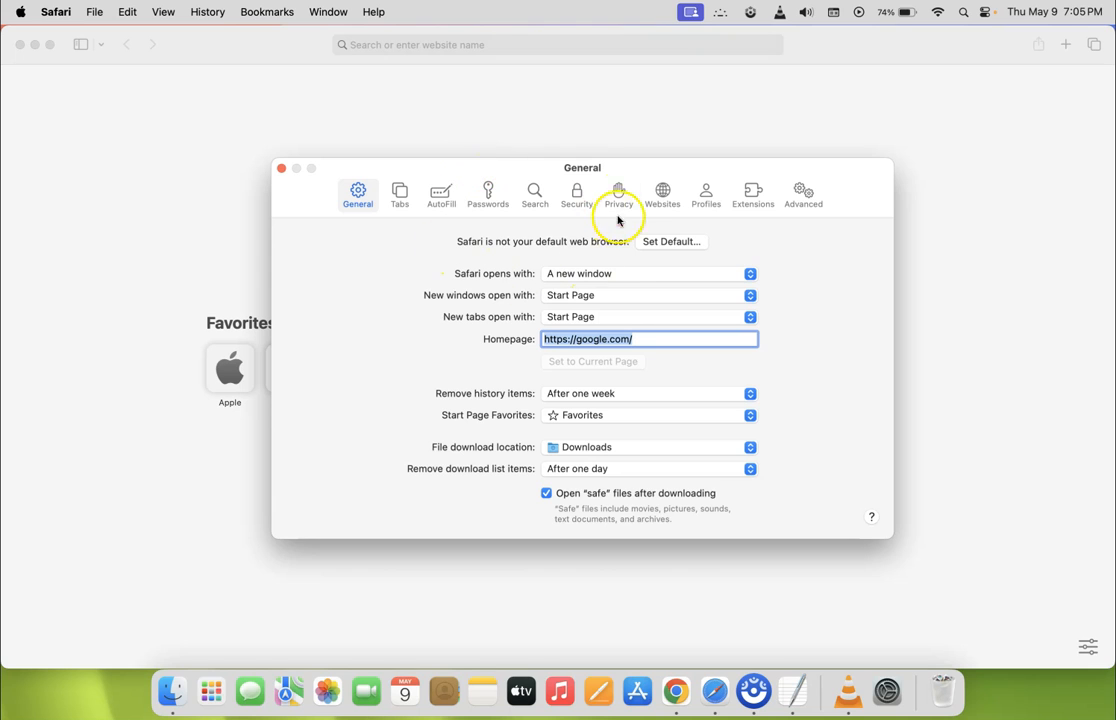
click(618, 192)
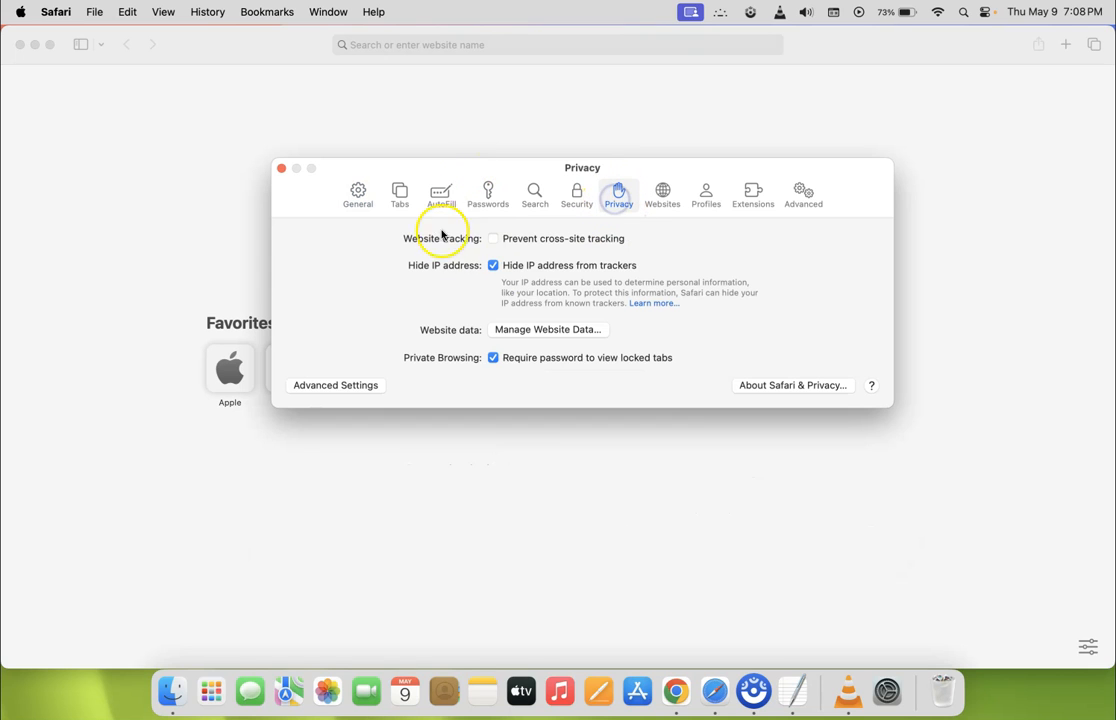
mouse_move(404, 252)
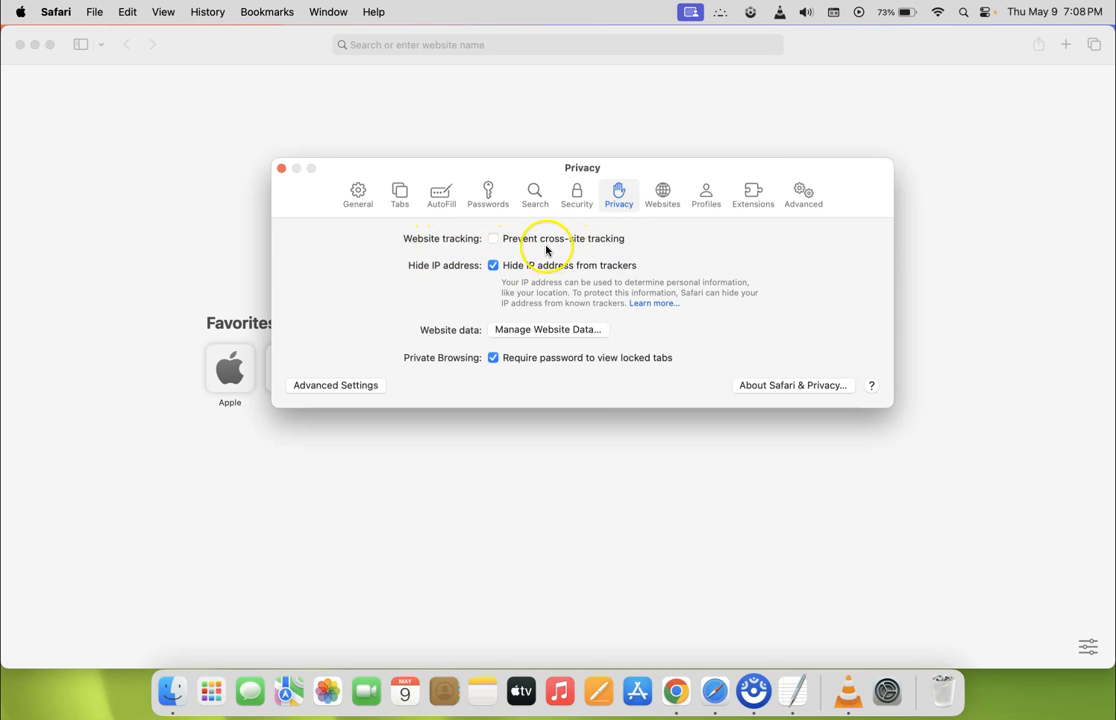
mouse_move(628, 242)
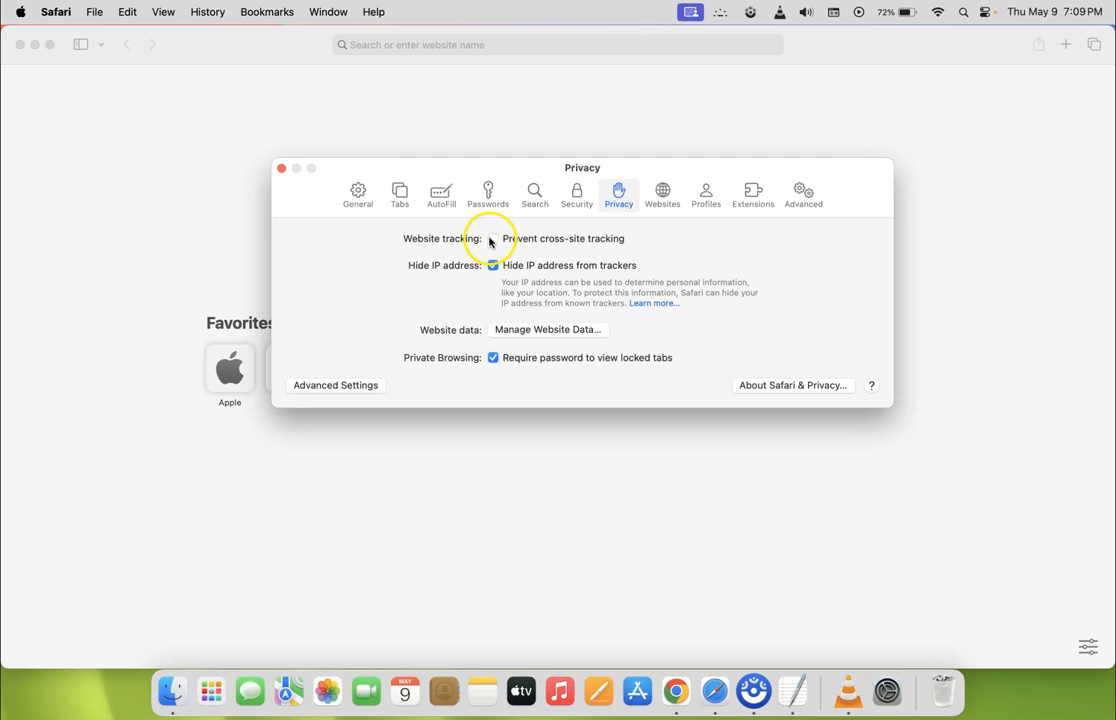
- Enable 'Prevent cross-site tracking', close Settings and return to the TextEdit document
click(492, 238)
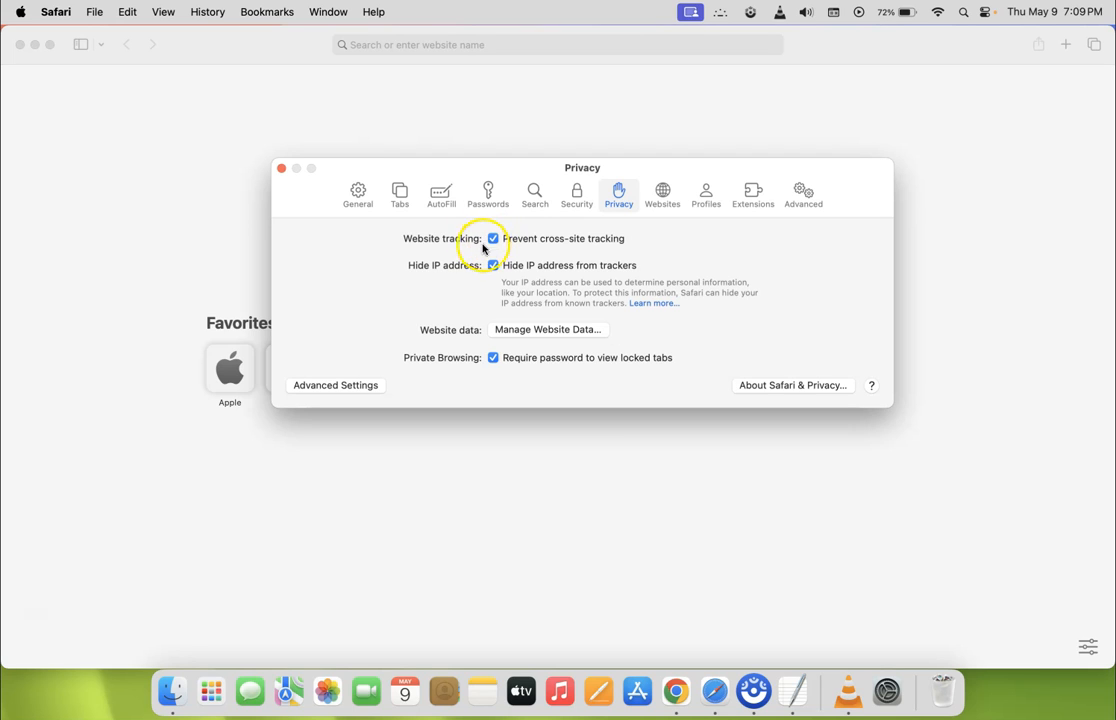
mouse_move(576, 236)
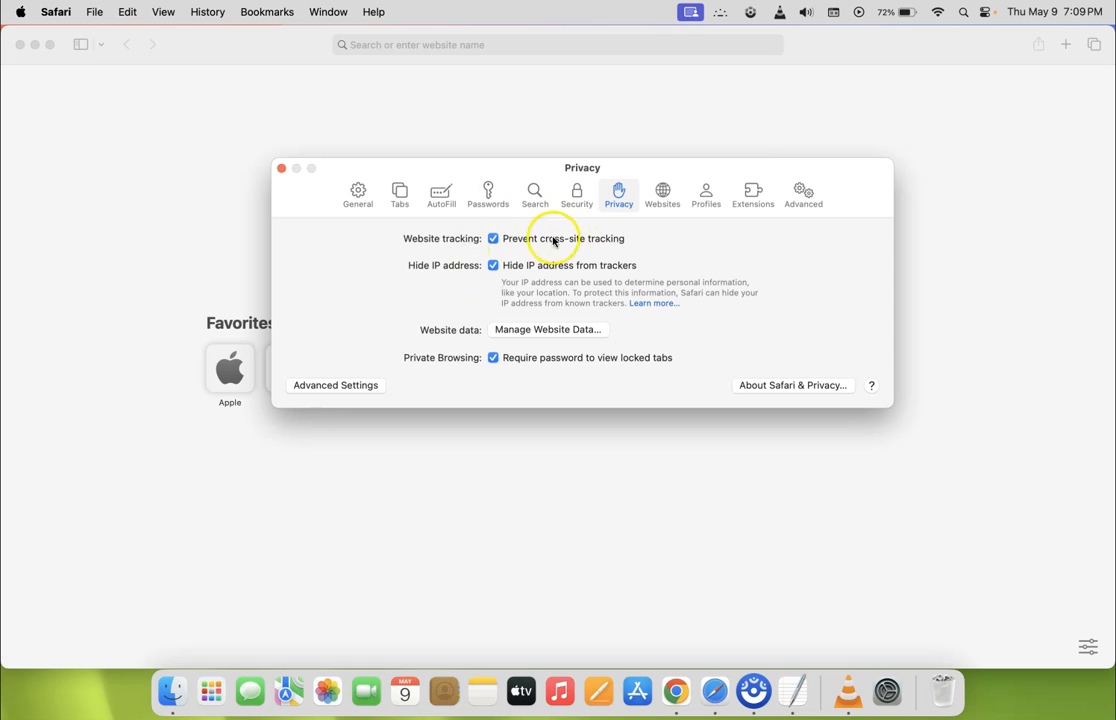
click(280, 168)
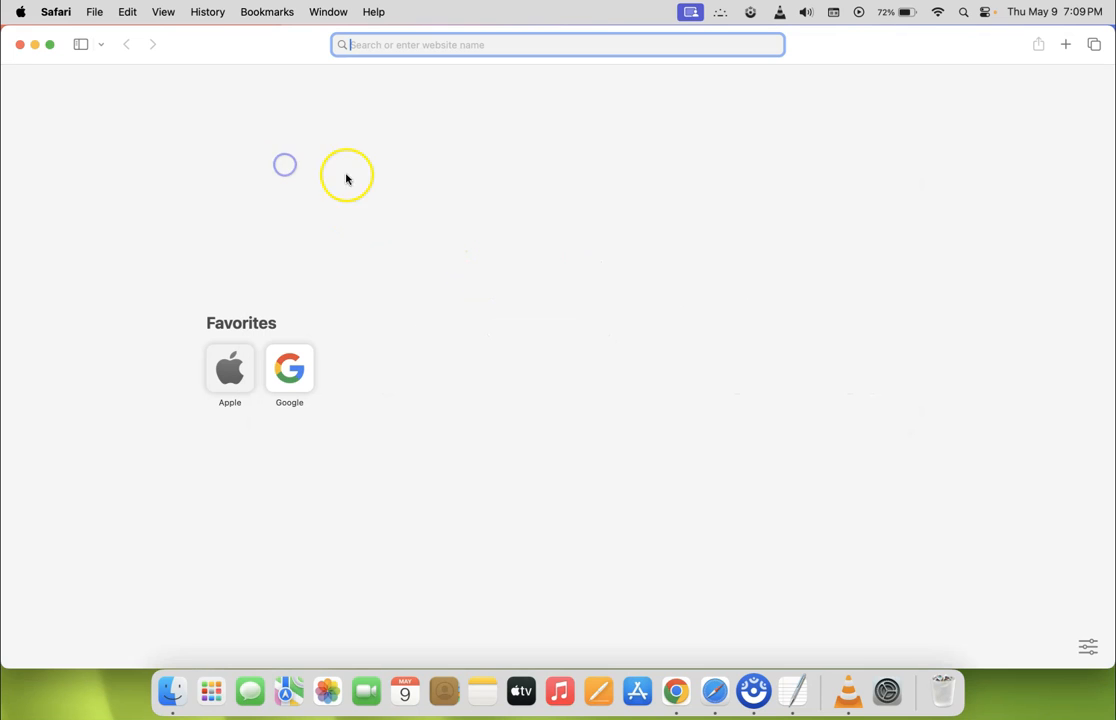
mouse_move(796, 690)
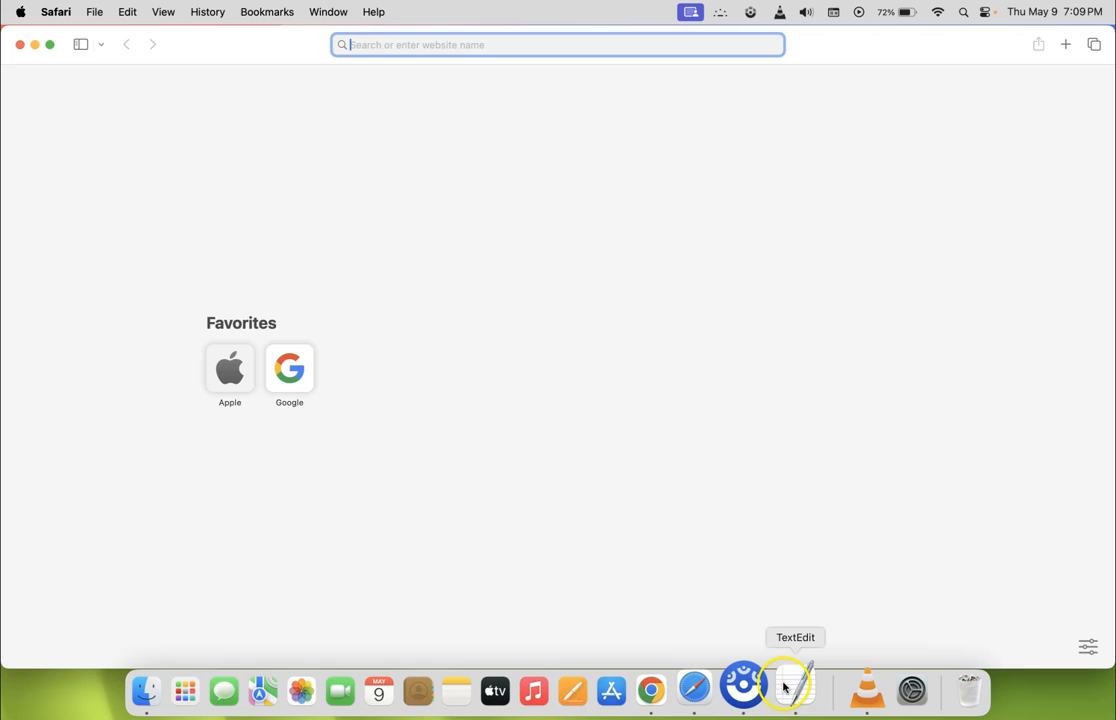
click(792, 690)
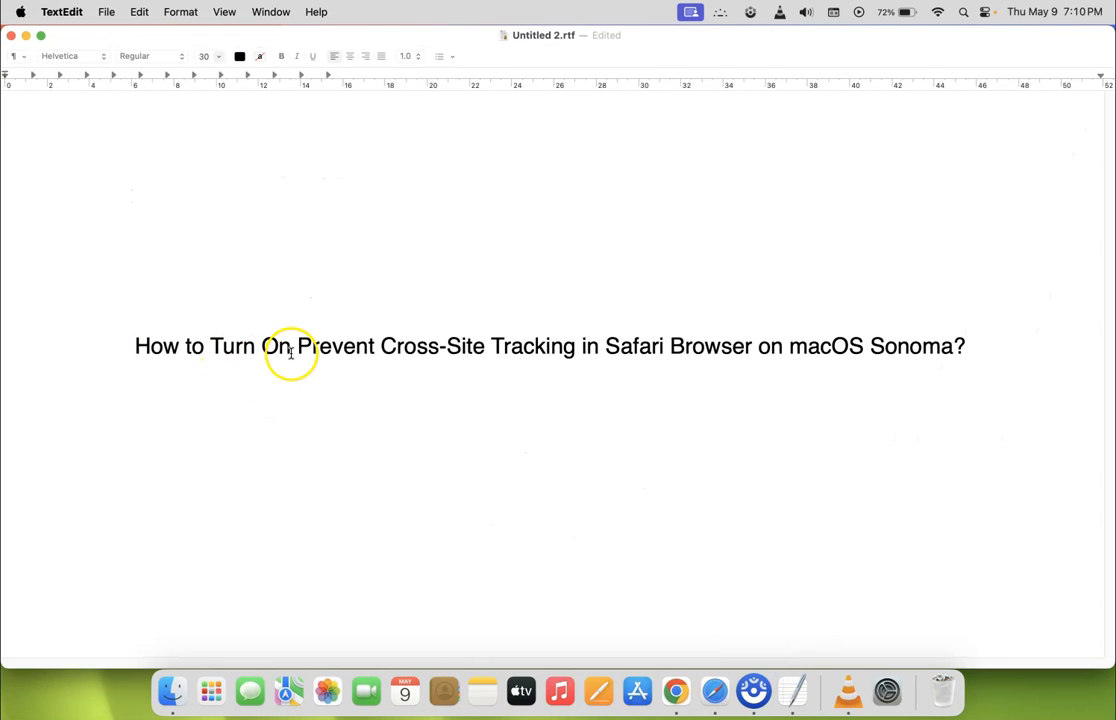